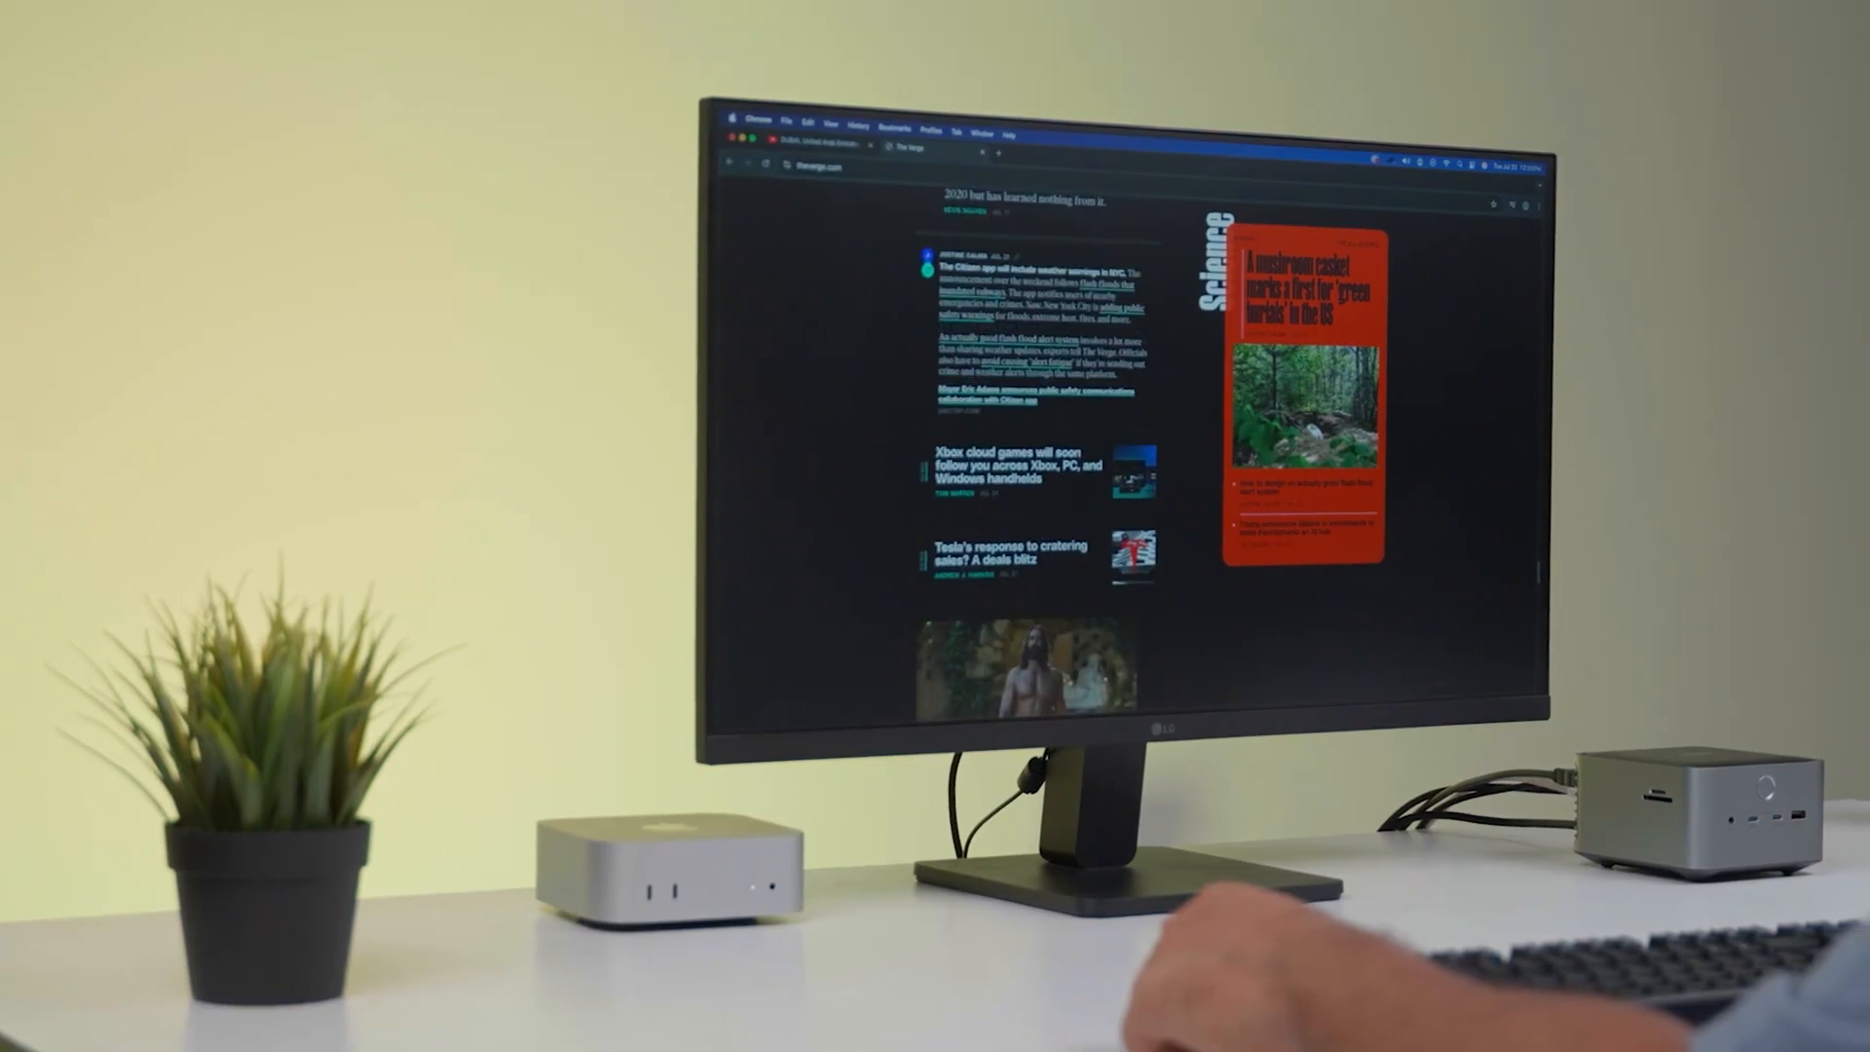
Run the speed test on the docked SSD, measuring 1790.0 MB/s write and 2758.7 MB/s read.
{"action": "scroll", "scroll_direction": "down", "scroll_amount": 3}
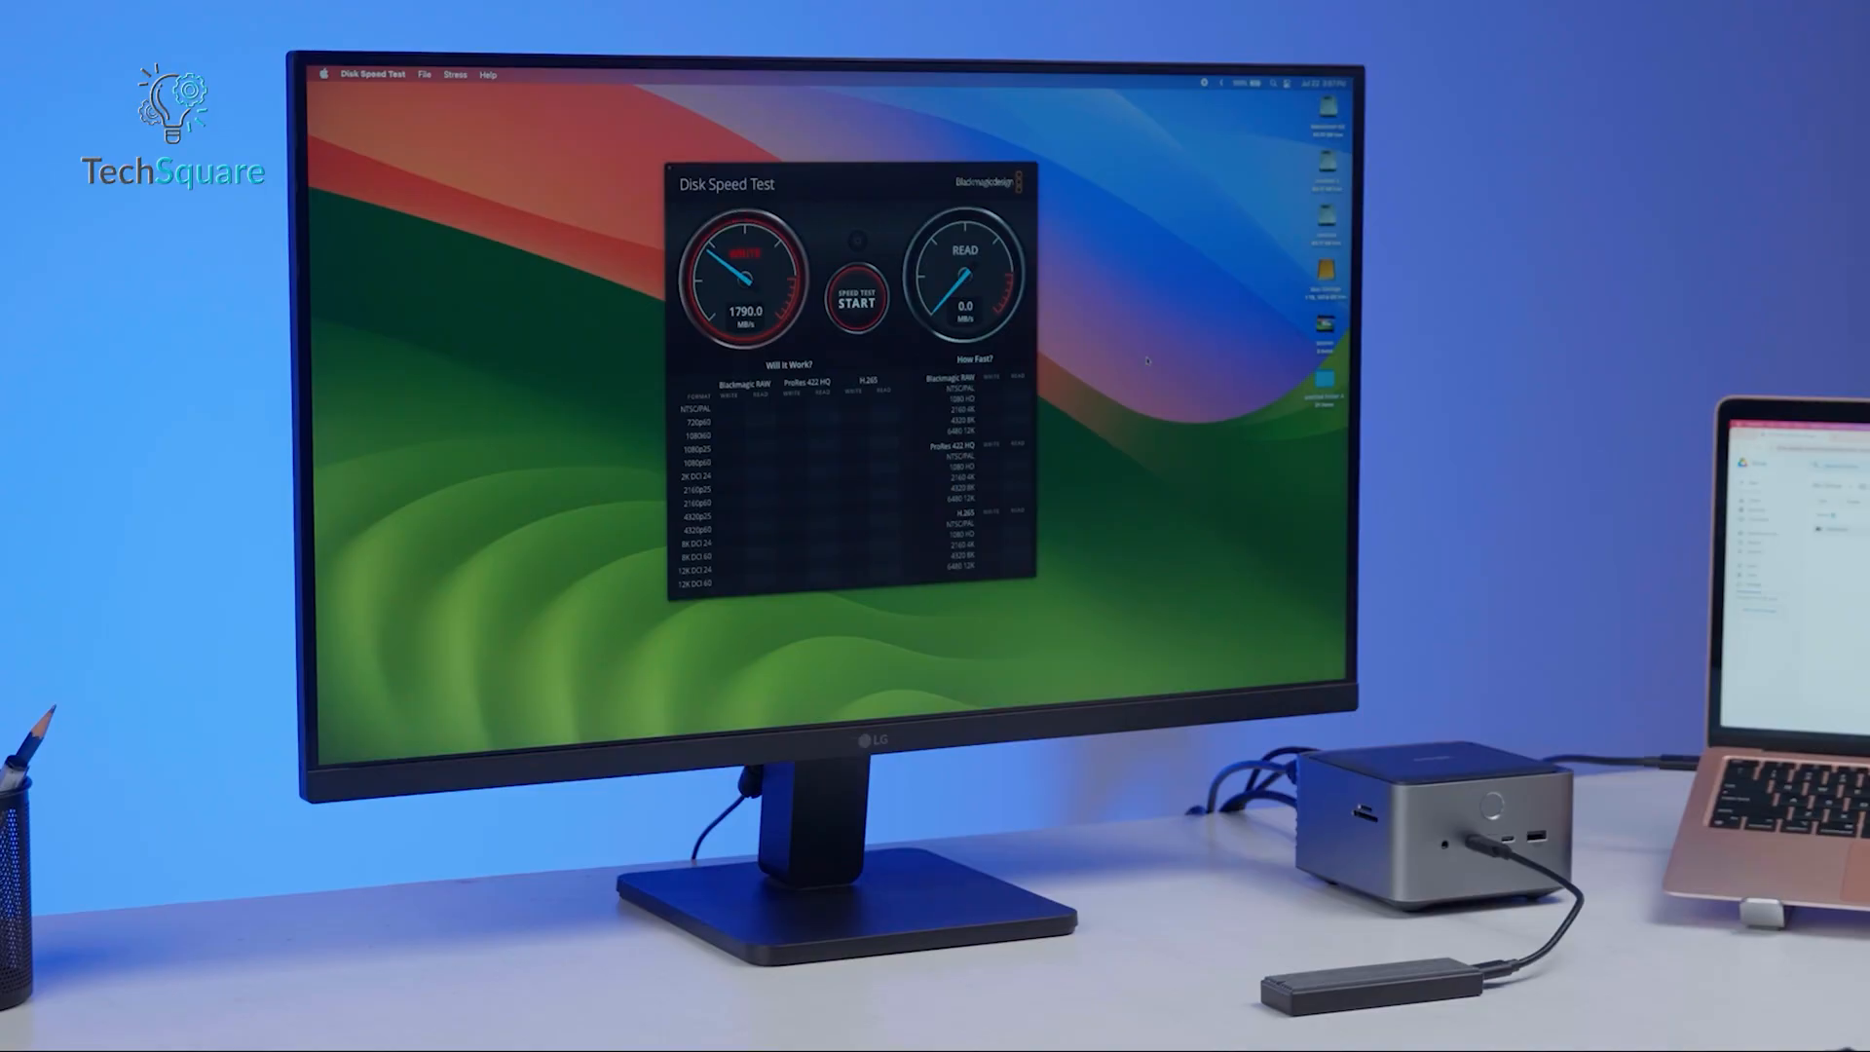
{"action": "left_click", "coordinate": [857, 302]}
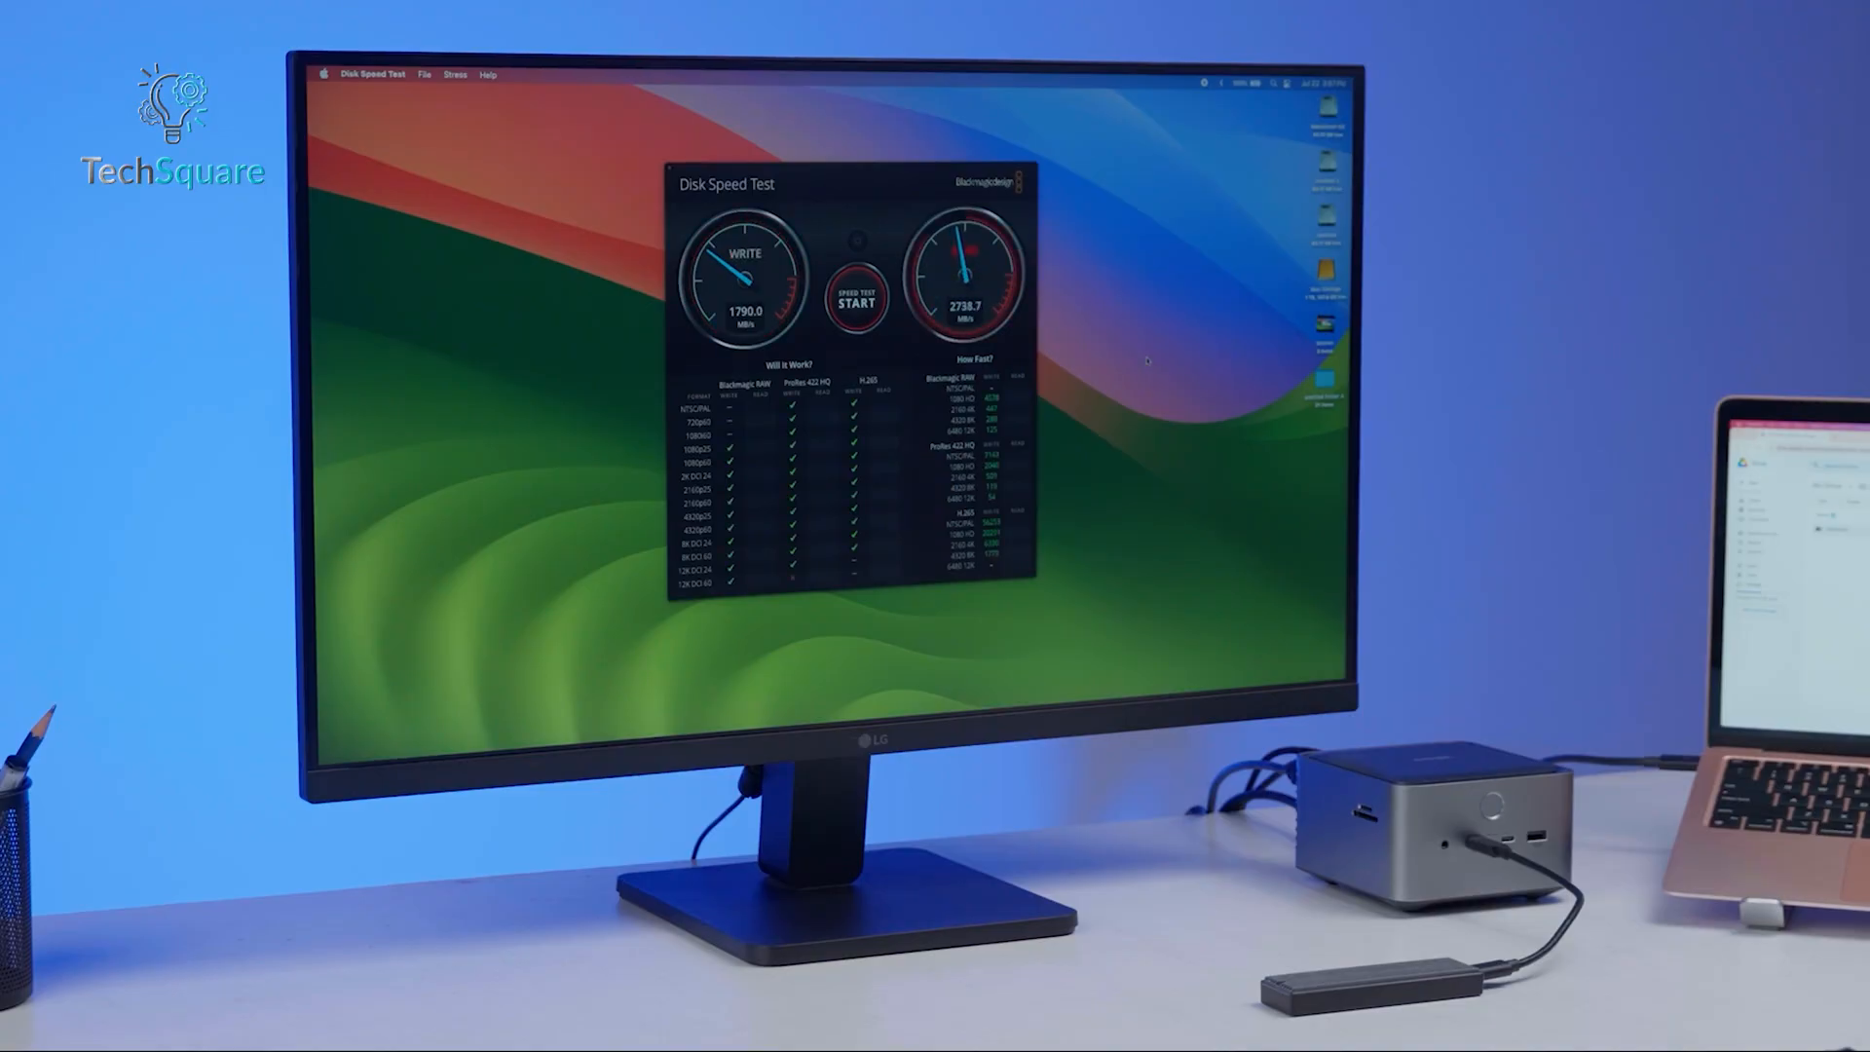